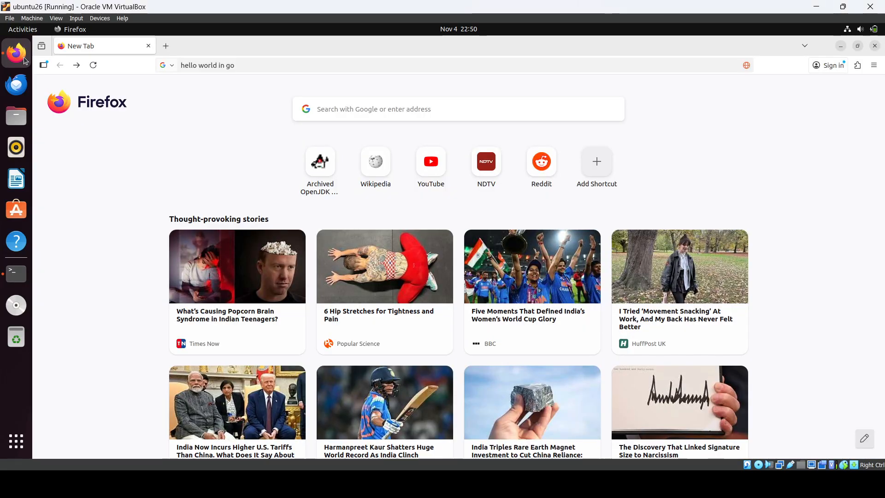
# - Search Google for 'install redis' from the Firefox address bar
pyautogui.click(207, 65)
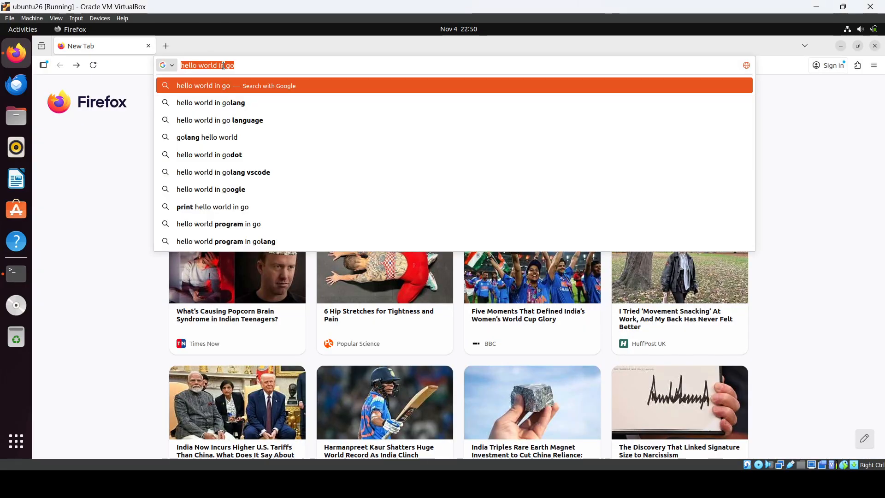
pyautogui.write('install re')
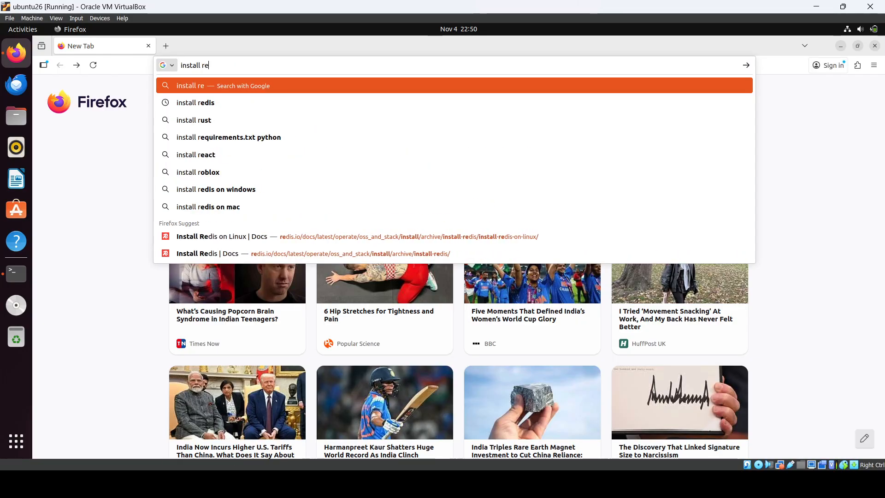
pyautogui.click(195, 102)
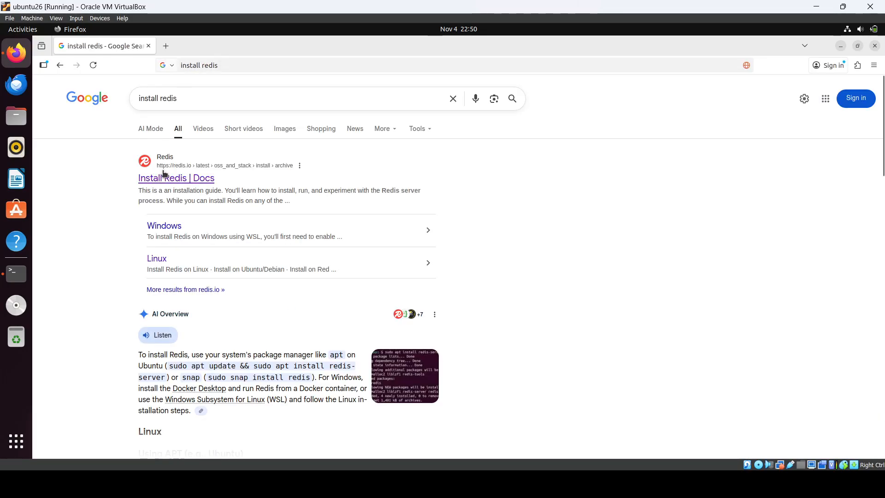
# - Open the Redis Docs Linux install guide and copy the Ubuntu/Debian install commands
pyautogui.click(175, 178)
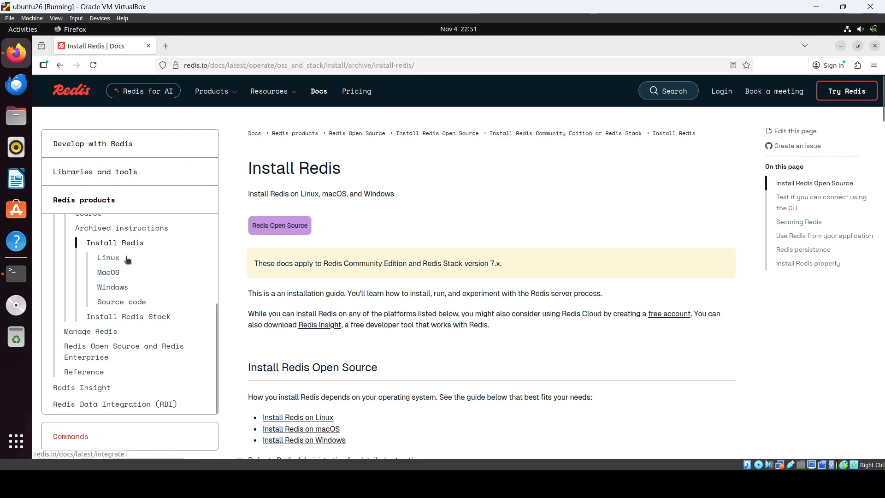
pyautogui.click(108, 258)
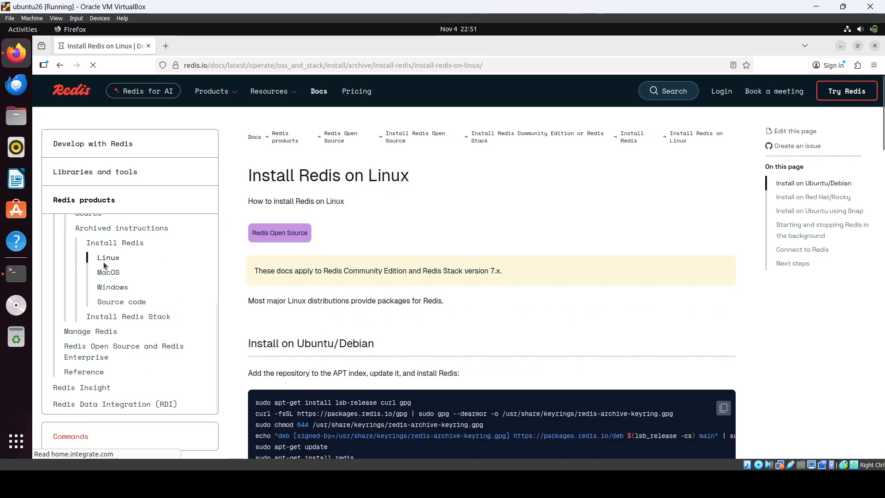
pyautogui.scroll(-3)
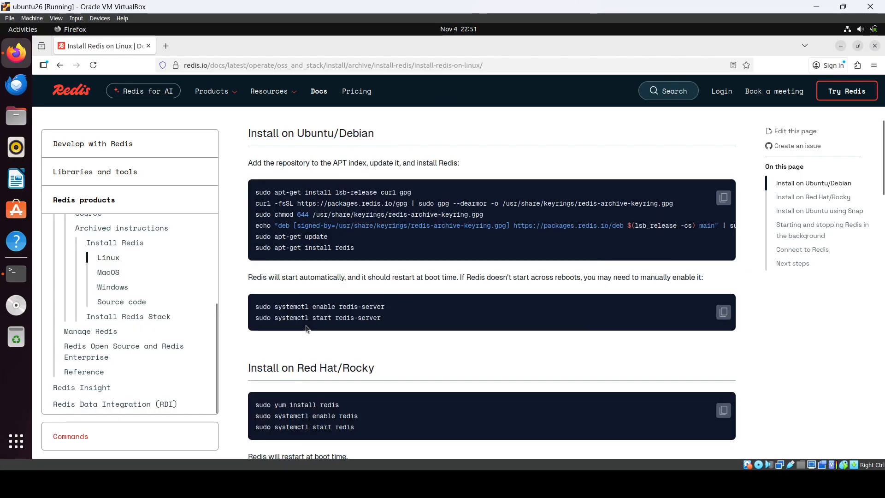
pyautogui.moveTo(302, 155)
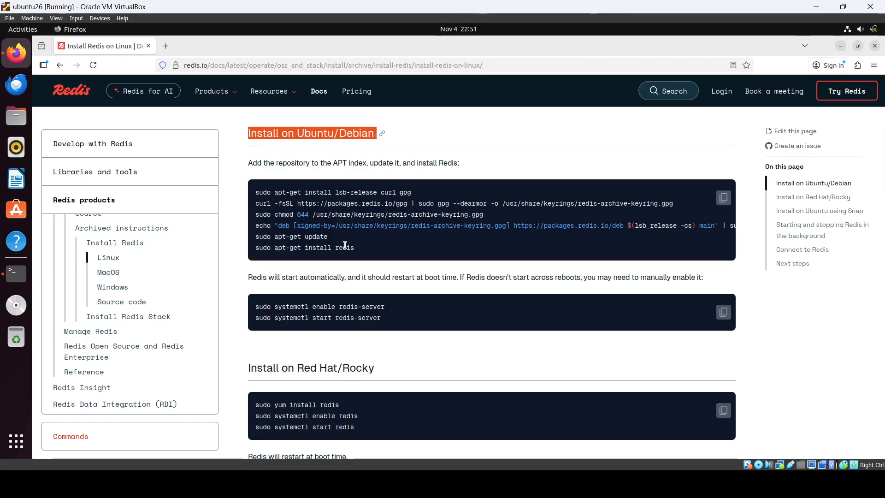
pyautogui.scroll(-3)
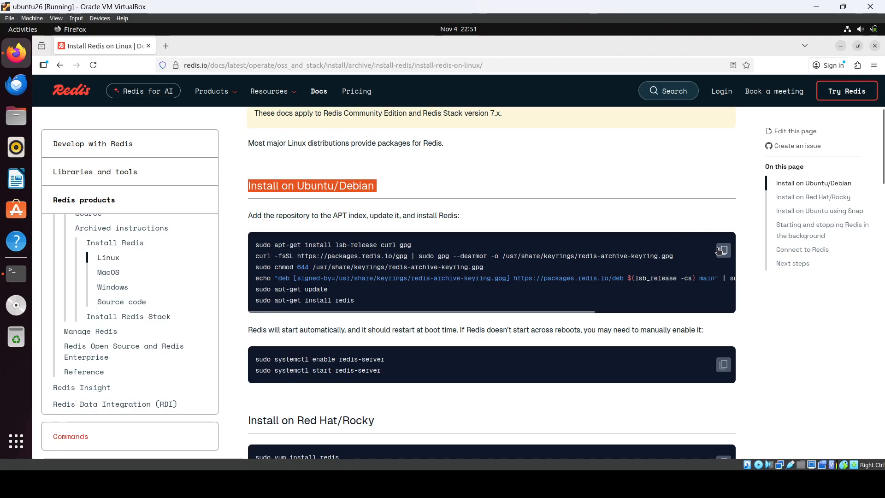
pyautogui.click(722, 250)
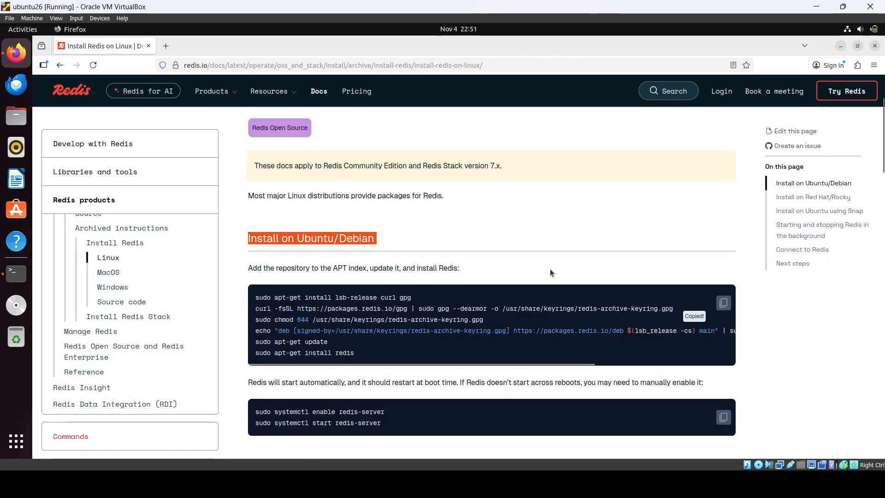
pyautogui.click(16, 274)
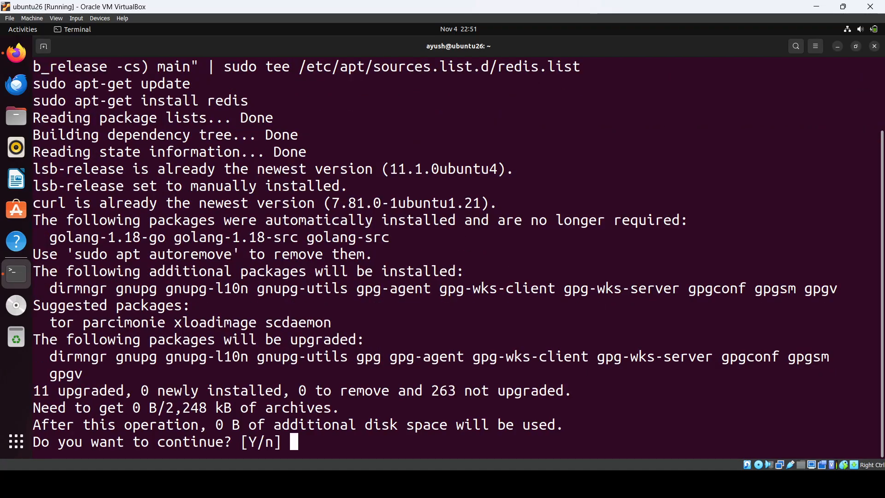
# - Answer 'y' to confirm the Redis package installation in Terminal
pyautogui.write('y')
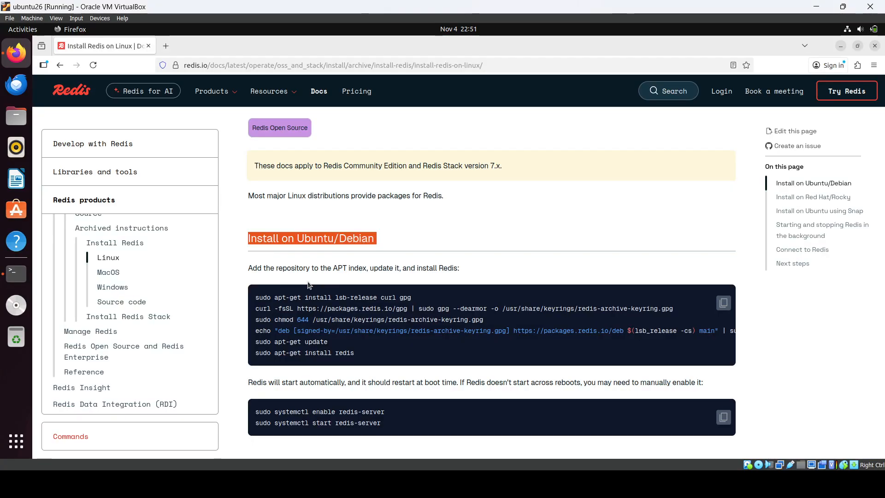
# - Copy the systemctl enable and start redis-server commands from the Redis Docs
pyautogui.scroll(-3)
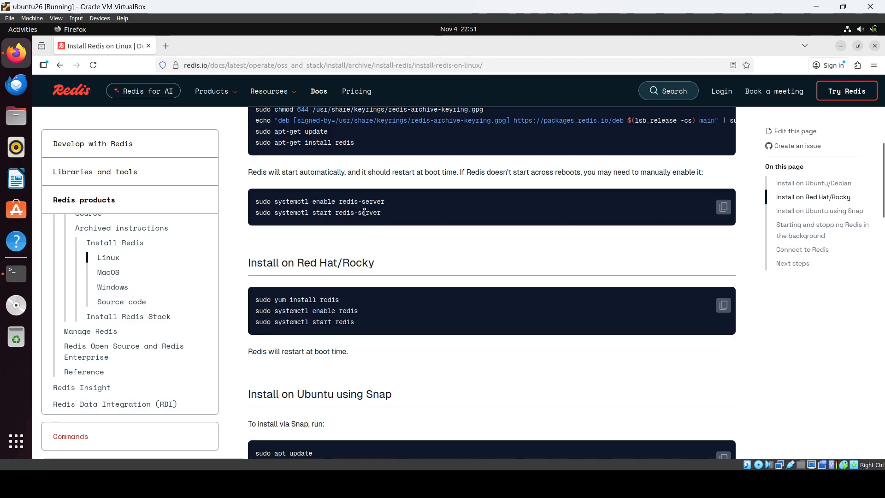
pyautogui.scroll(3)
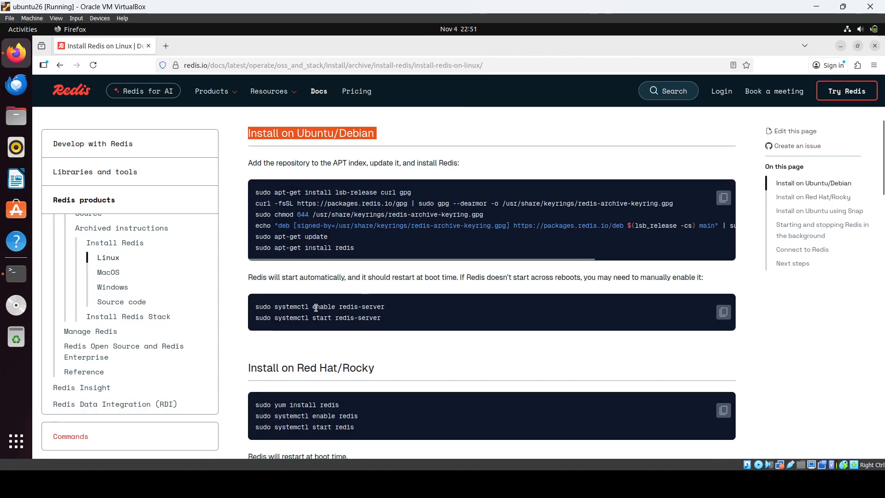
pyautogui.tripleClick(319, 307)
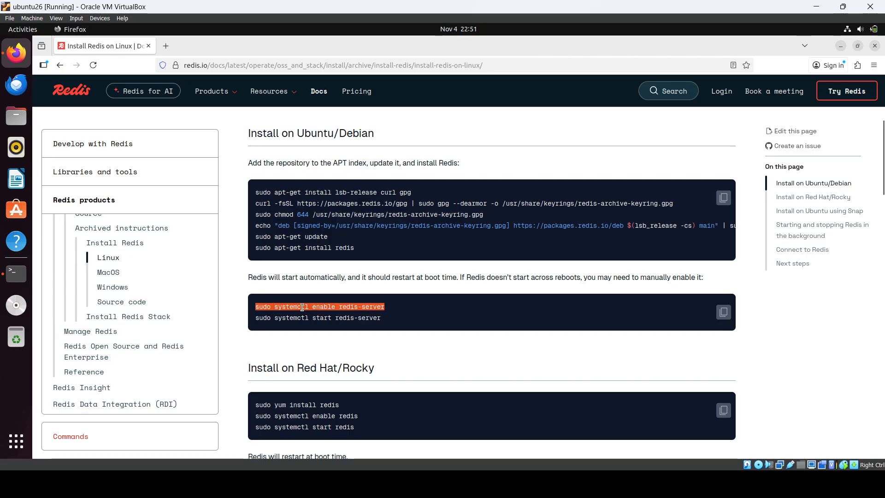
pyautogui.scroll(-3)
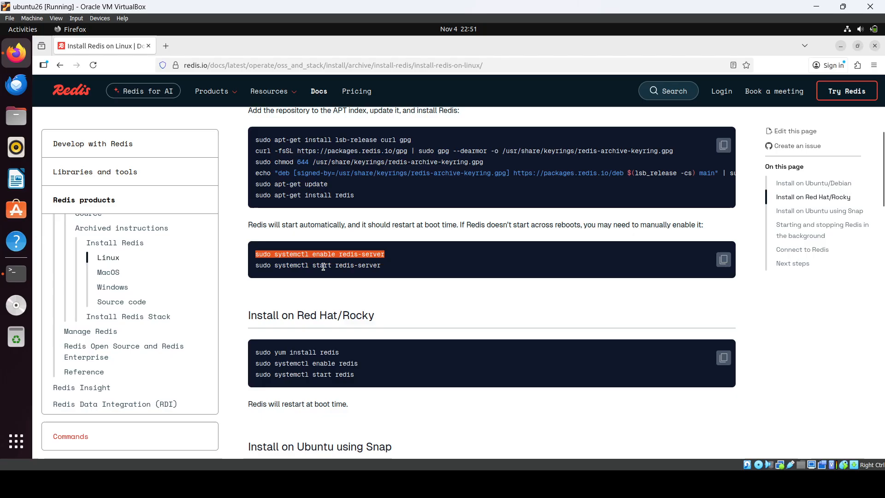
pyautogui.moveTo(322, 272)
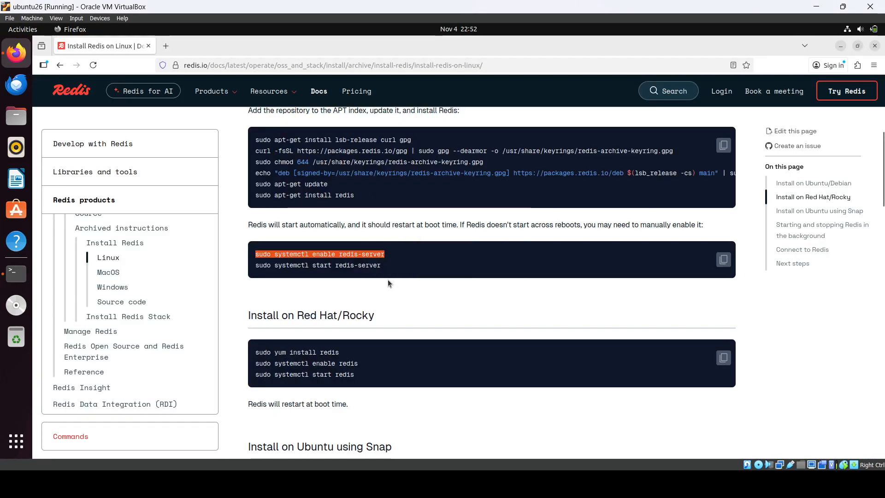
pyautogui.click(723, 259)
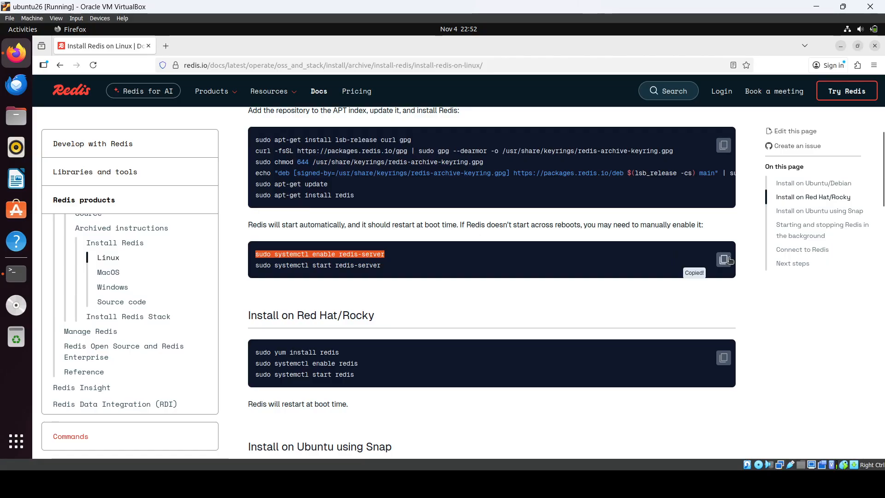
pyautogui.click(15, 274)
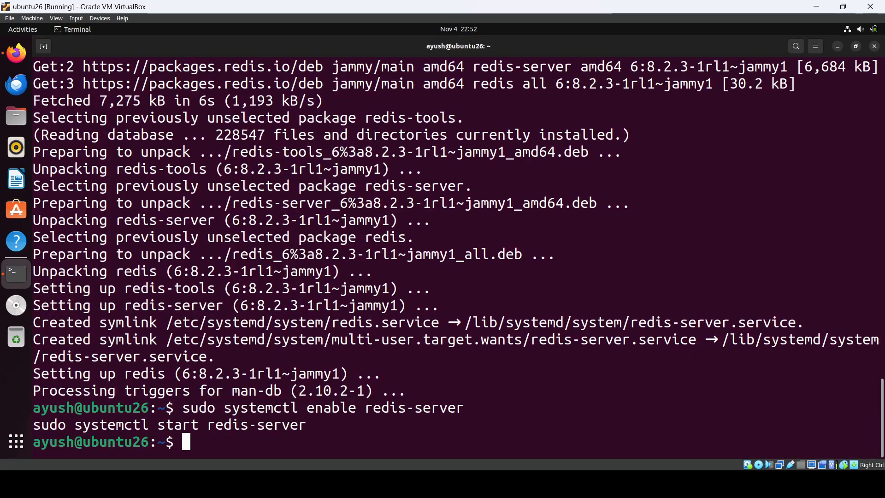
# - Verify redis-server is running on 127.0.0.1:6379 with 'ps -ef | grep redis', then launch redis-cli
pyautogui.write('ps =e')
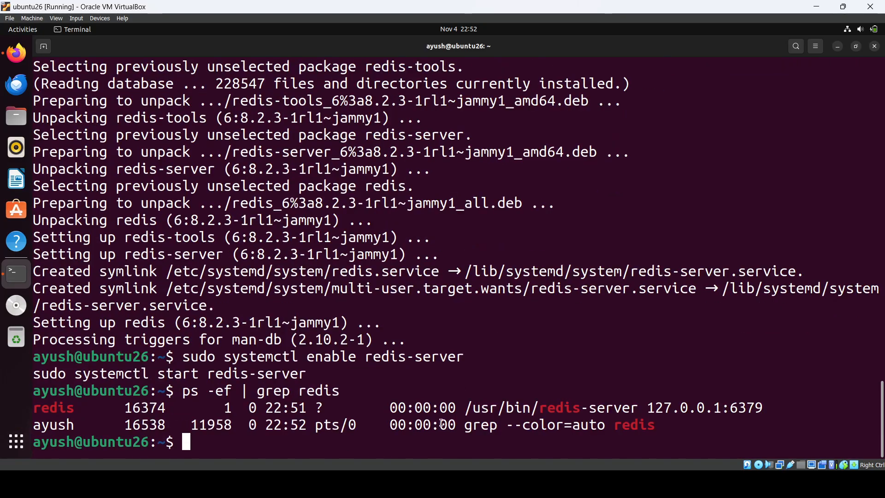
pyautogui.doubleClick(550, 407)
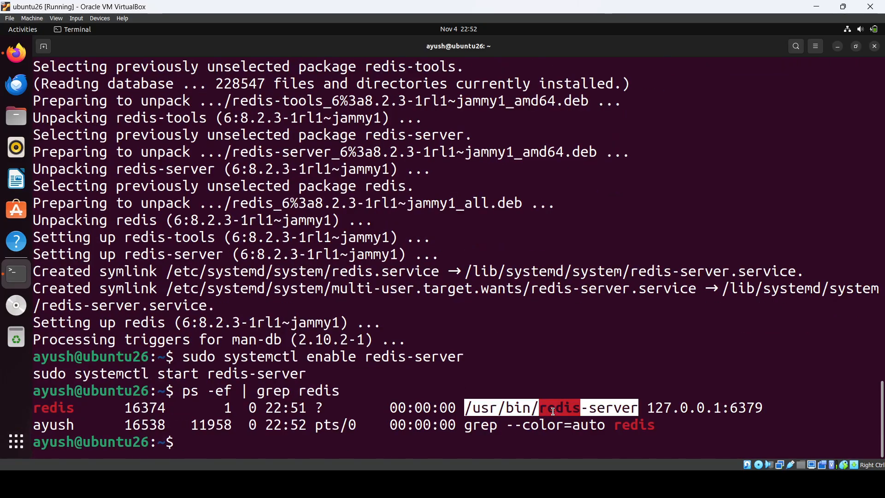
pyautogui.write('redis-cli')
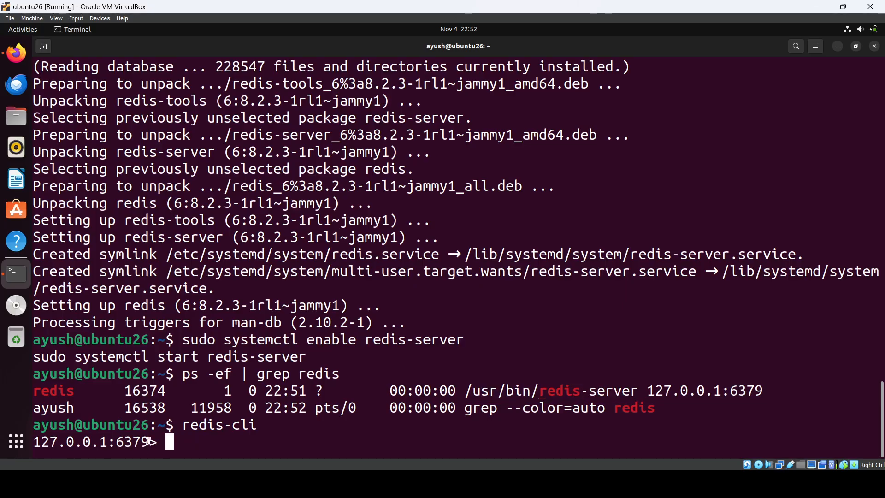
# - In redis-cli, set the key 'name' to 'ayush' and read it back with get
pyautogui.doubleClick(91, 441)
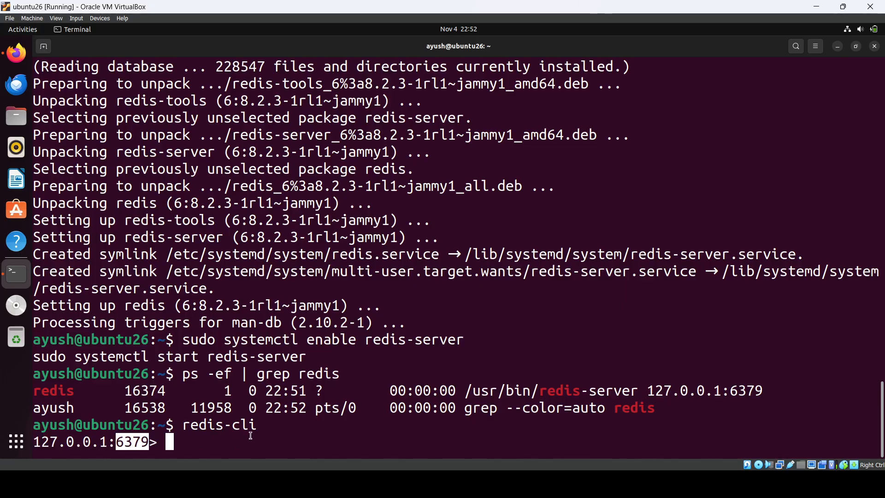
pyautogui.write('set')
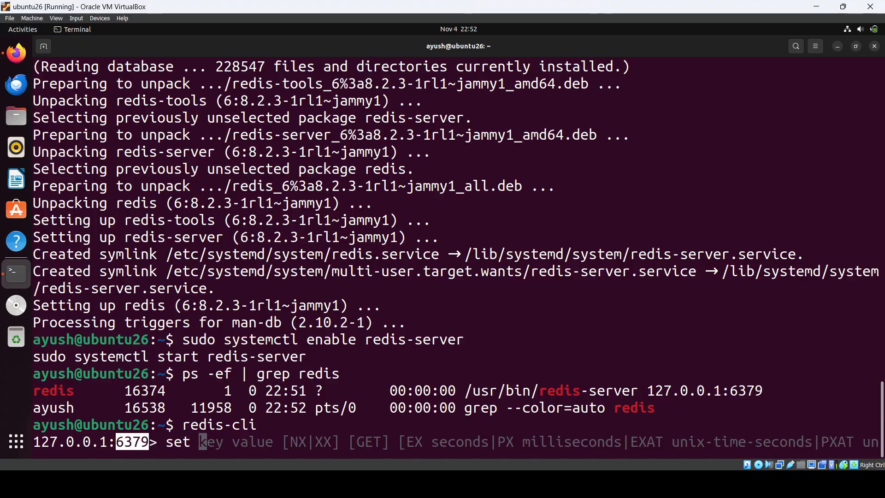
pyautogui.write('name')
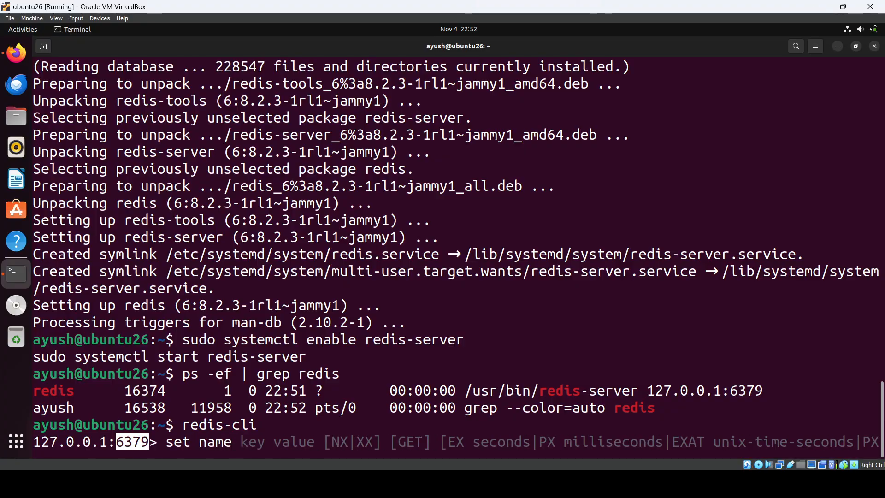
pyautogui.write('ayush')
pyautogui.write('get name')
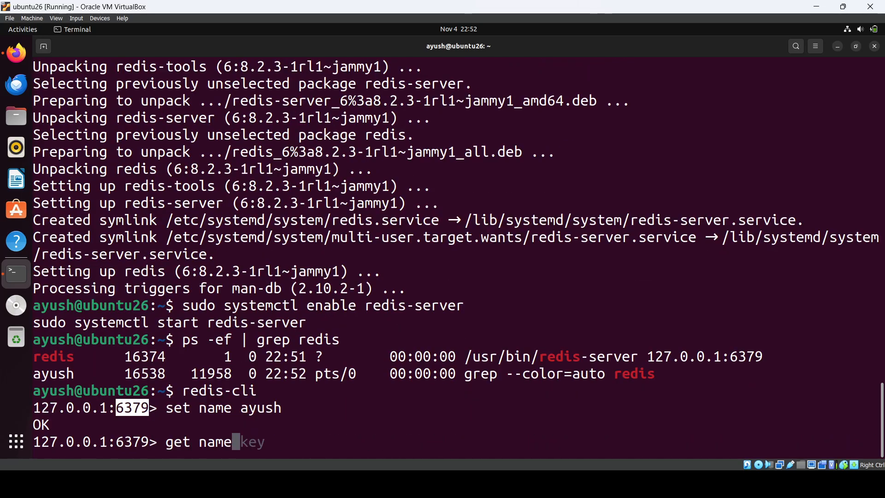
pyautogui.press('Return')
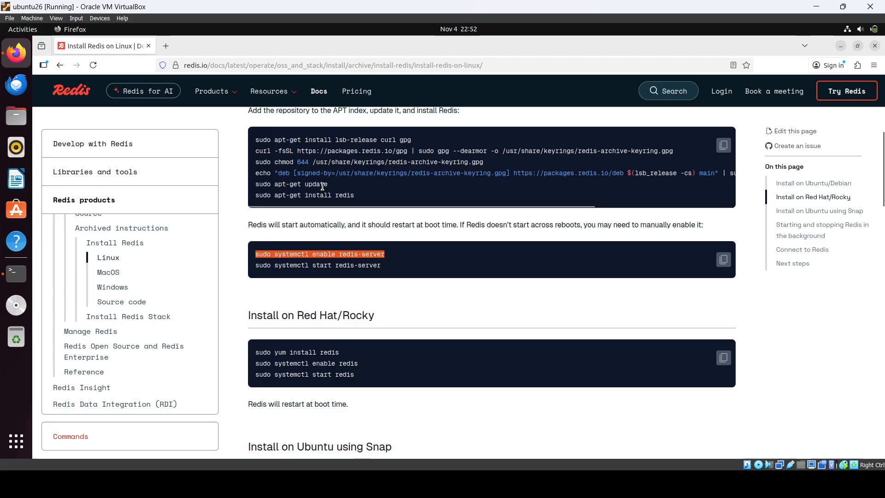
pyautogui.scroll(-3)
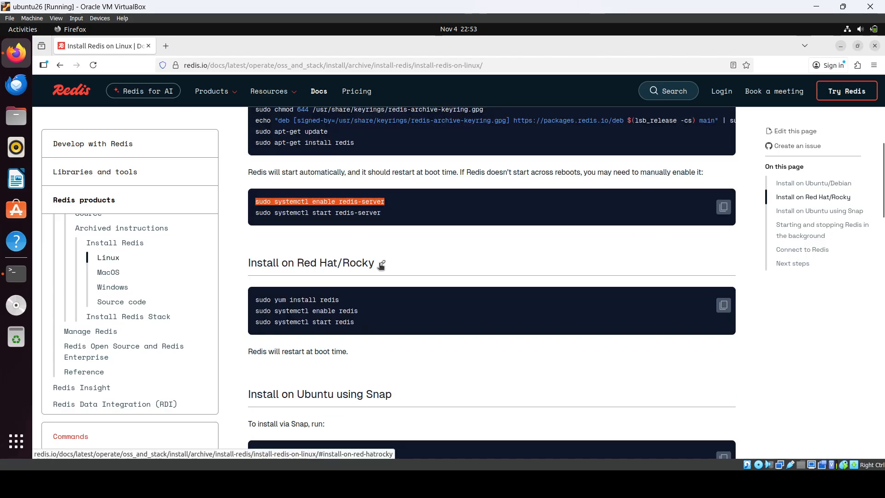